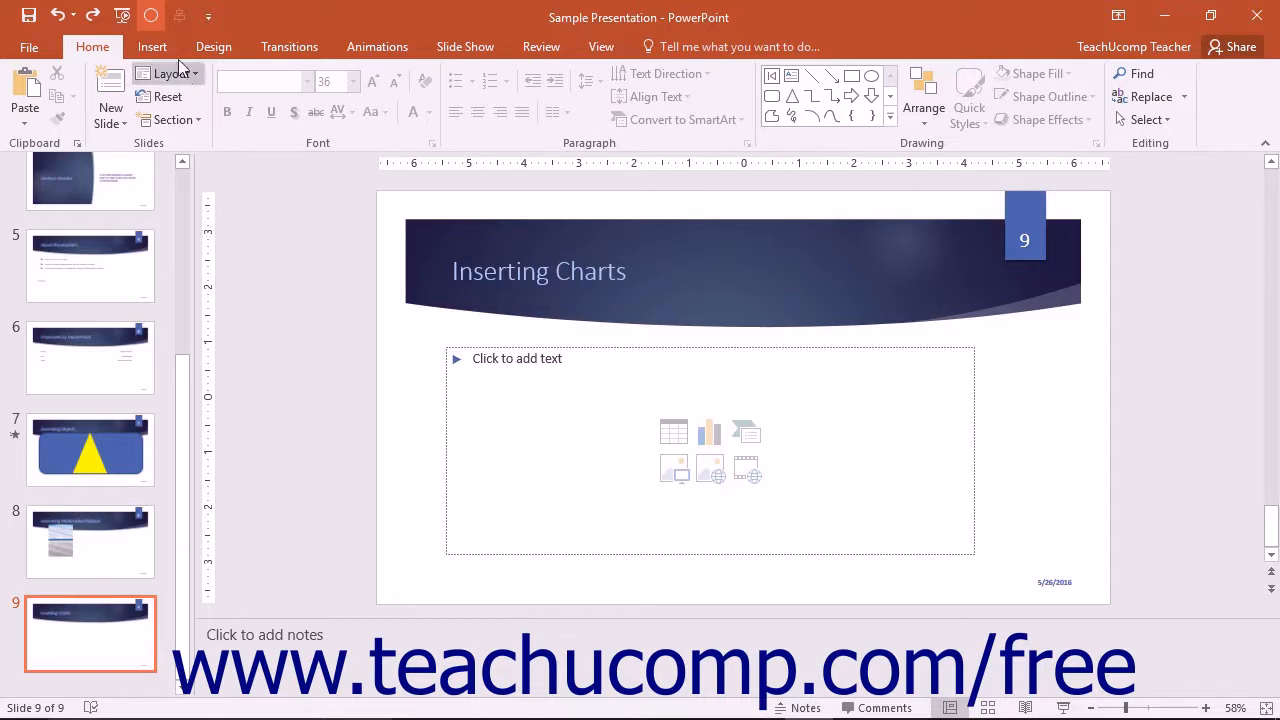
Choose the Pie chart family with the 3-D Pie subtype in the Insert Chart dialog
left_click(152, 46)
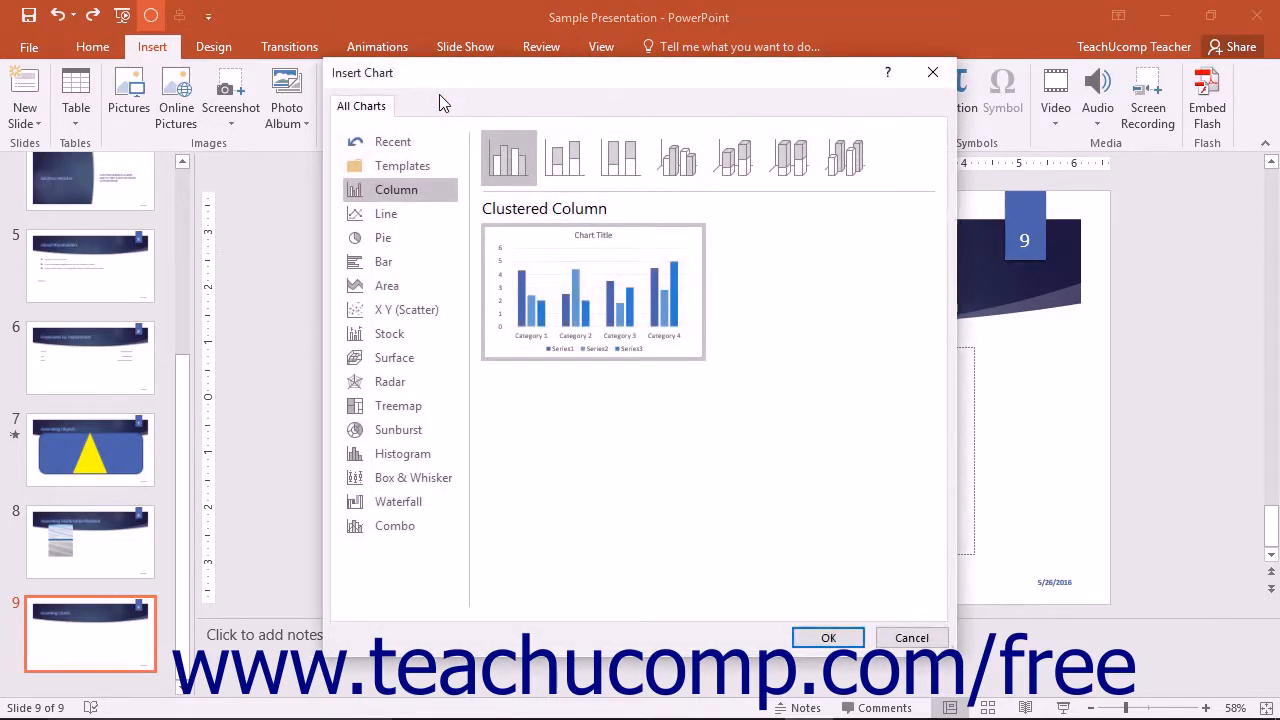
mouse_move(384, 236)
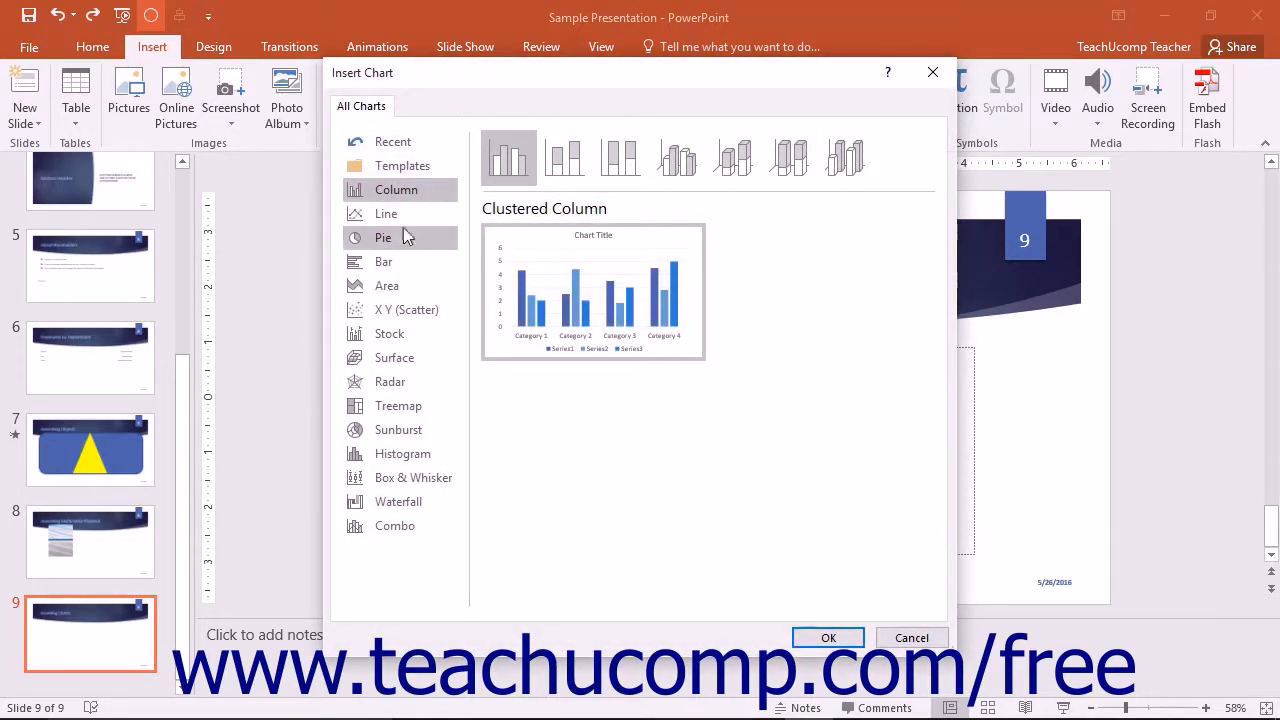
left_click(384, 236)
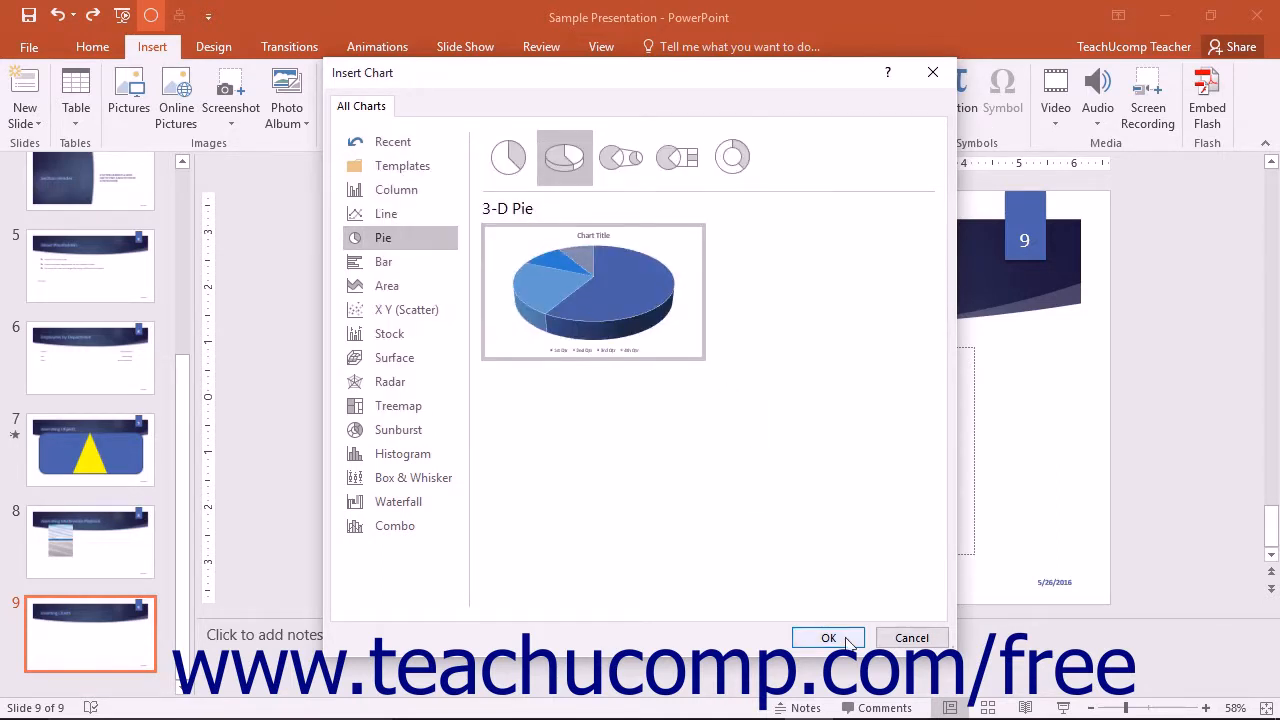
Insert the 3-D Pie Sales chart on slide 9 and select quarterly values in its data sheet
left_click(828, 638)
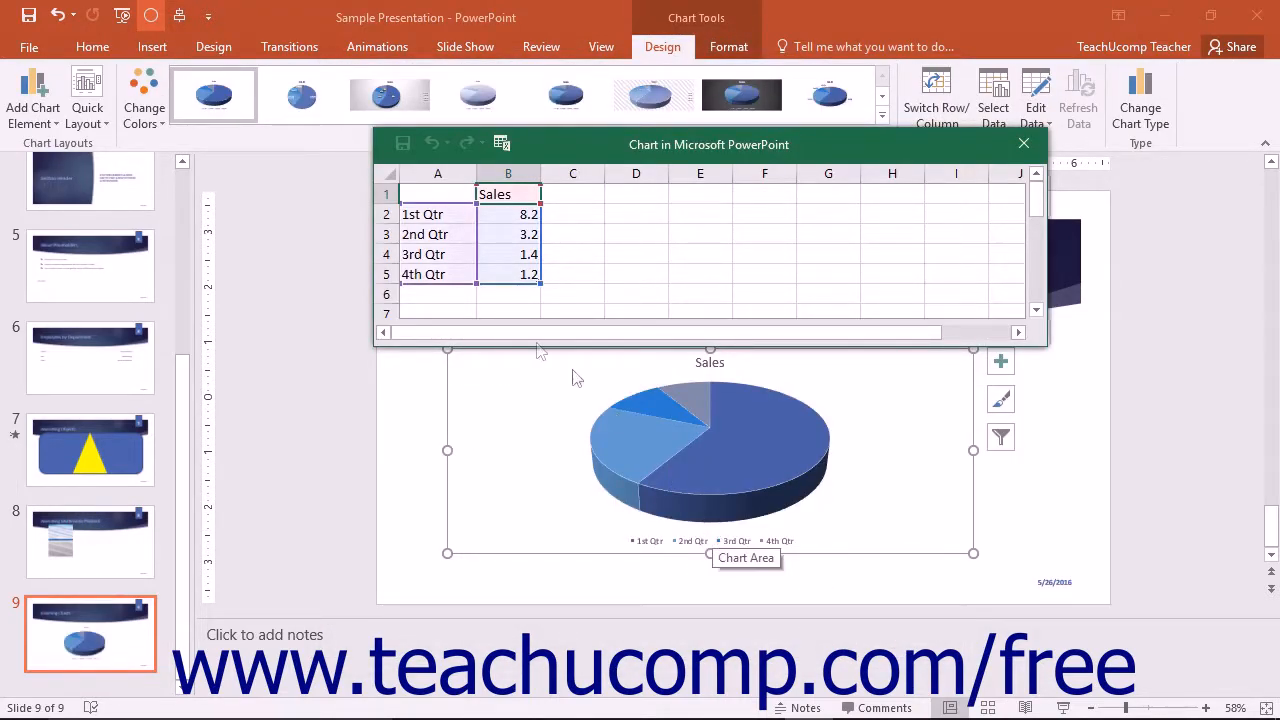
left_click(508, 214)
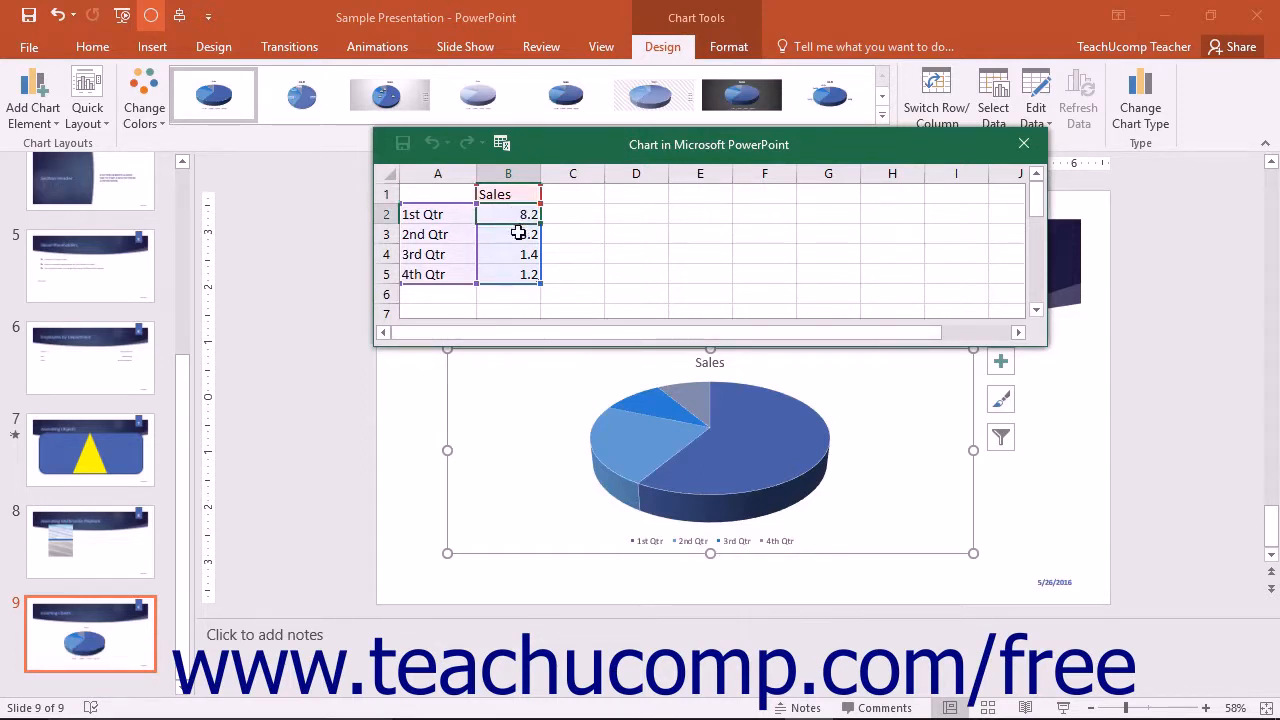
left_click(508, 234)
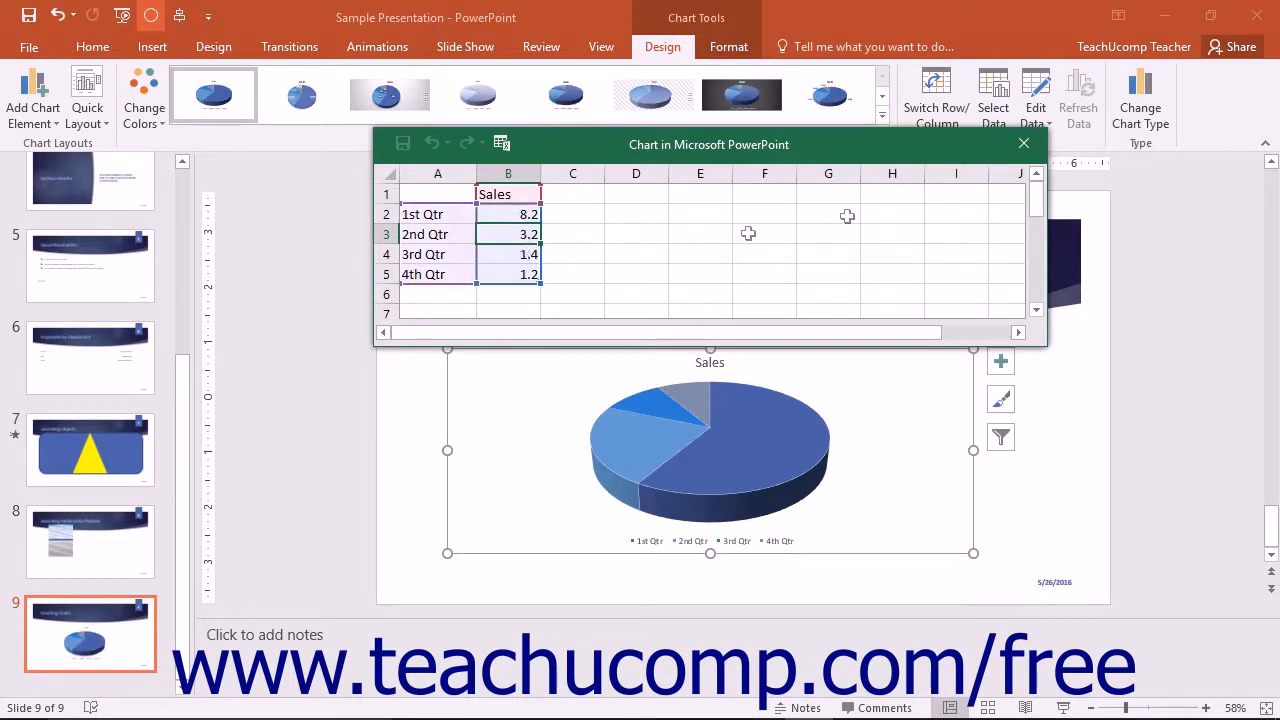
Close the chart data sheet and review the Chart Tools Format and Design options
left_click(1024, 144)
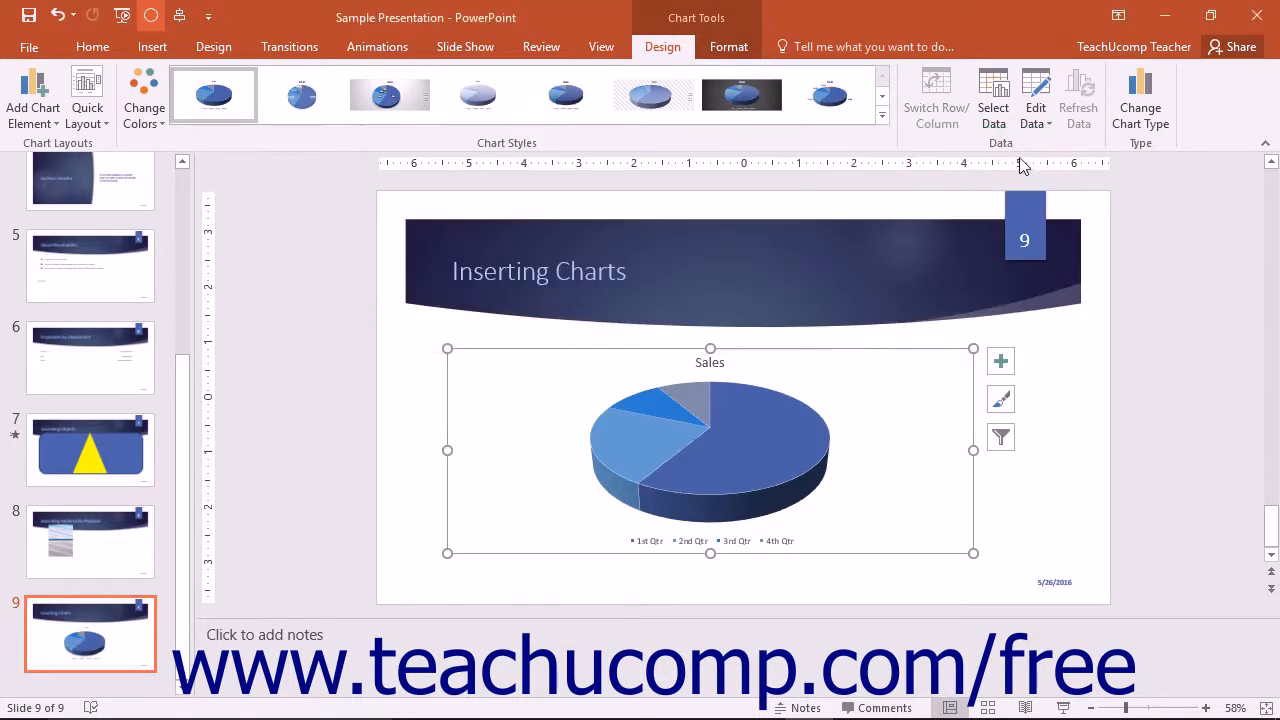
mouse_move(848, 356)
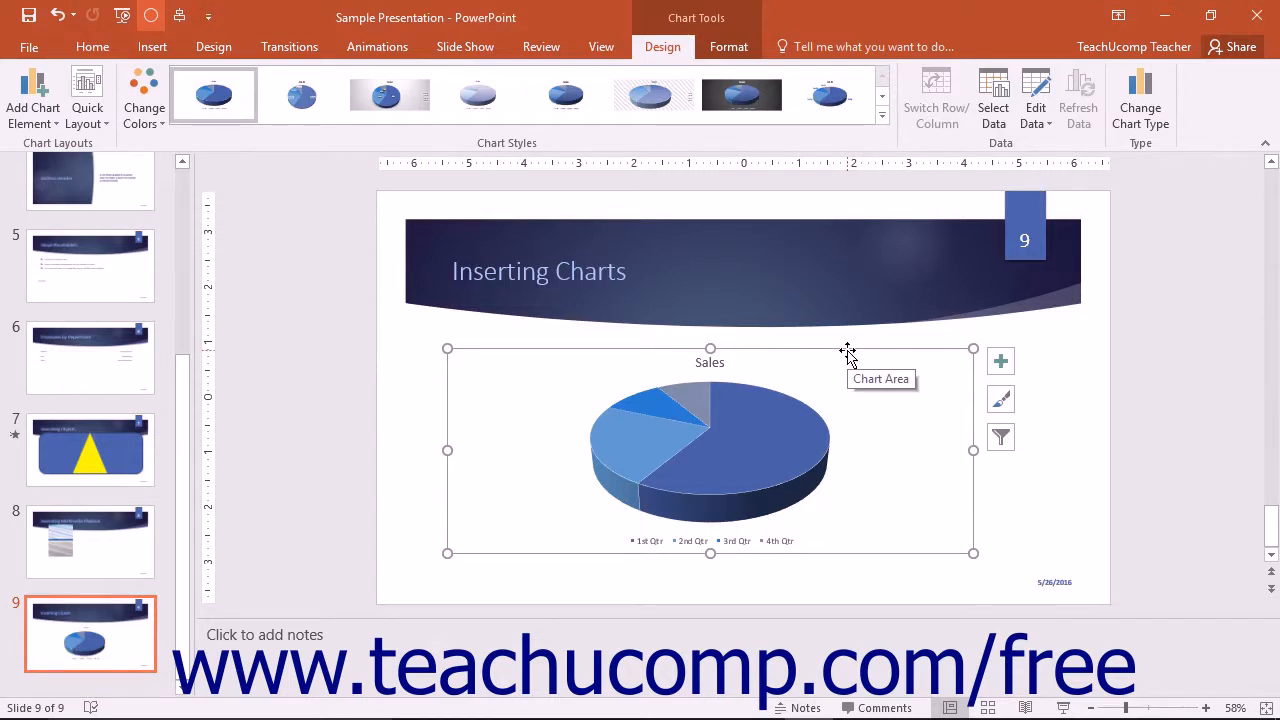
mouse_move(800, 344)
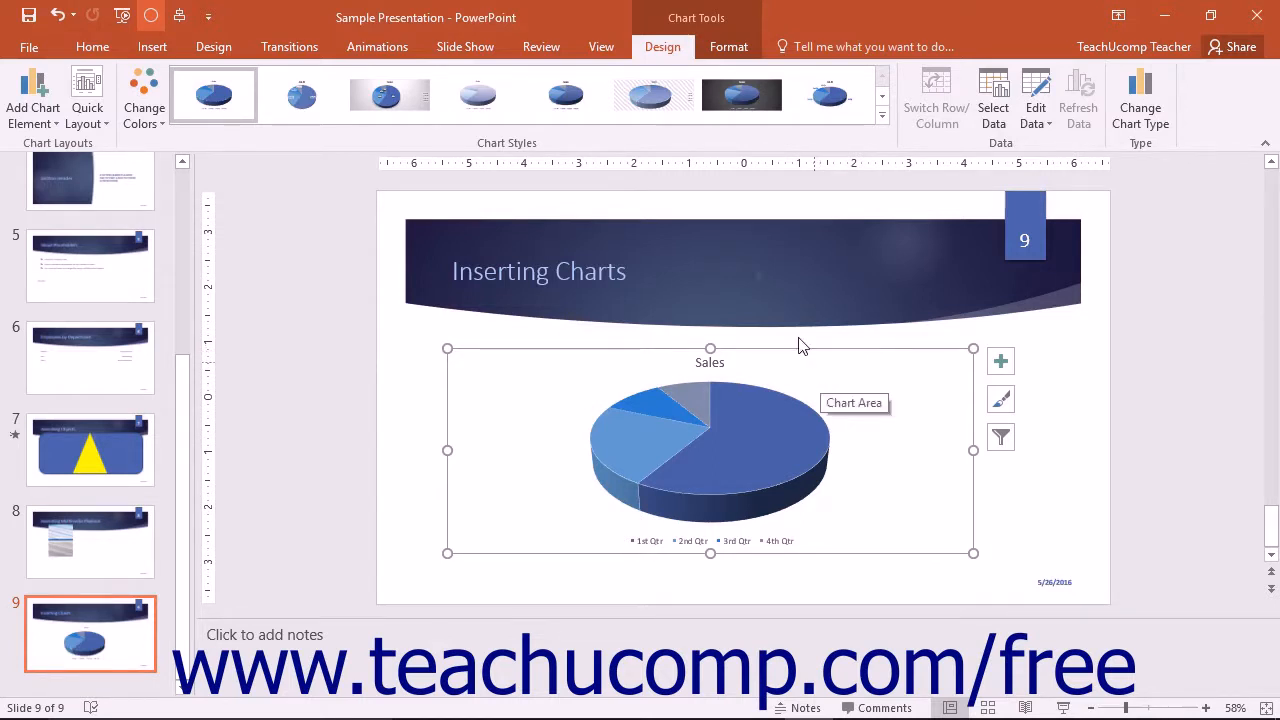
mouse_move(698, 24)
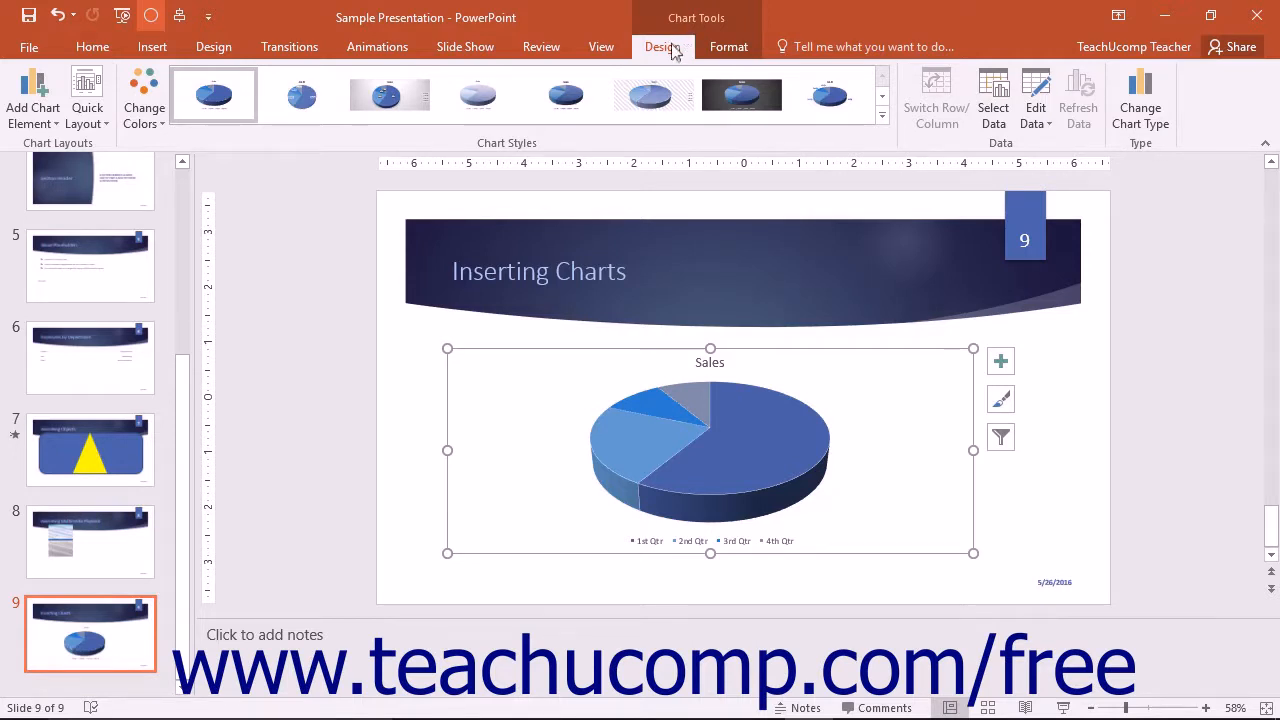
left_click(728, 46)
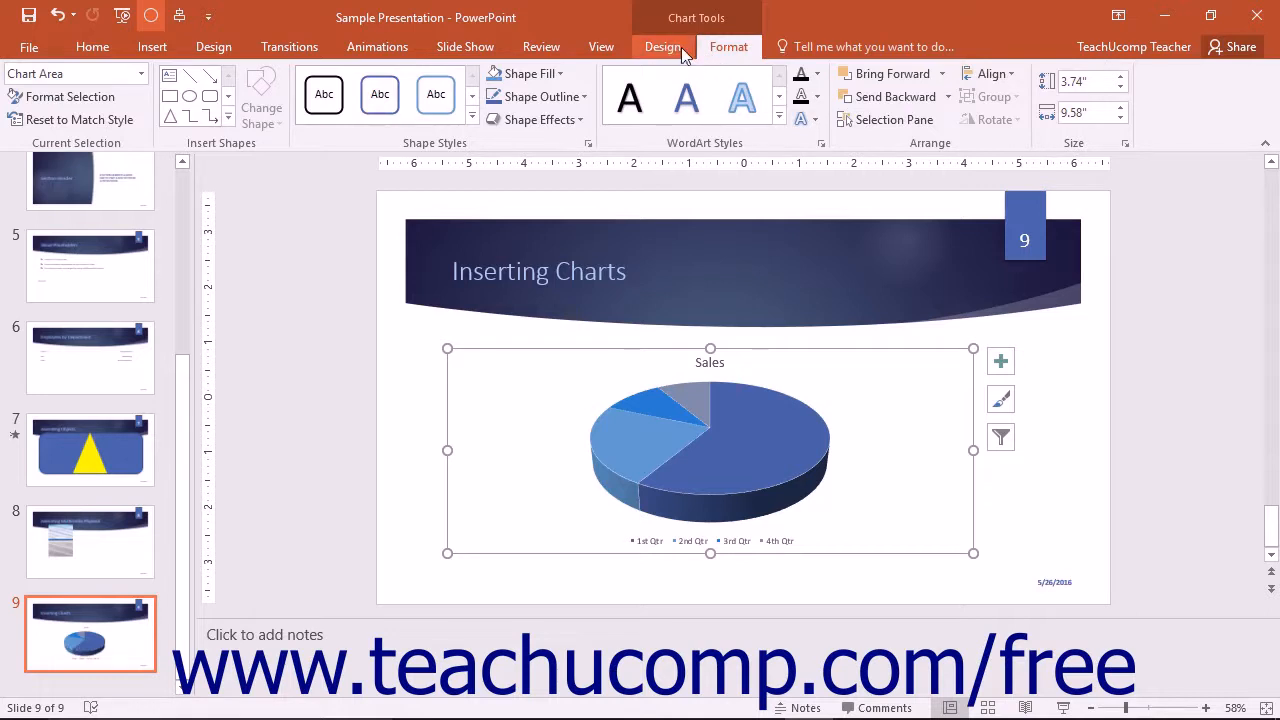
left_click(664, 46)
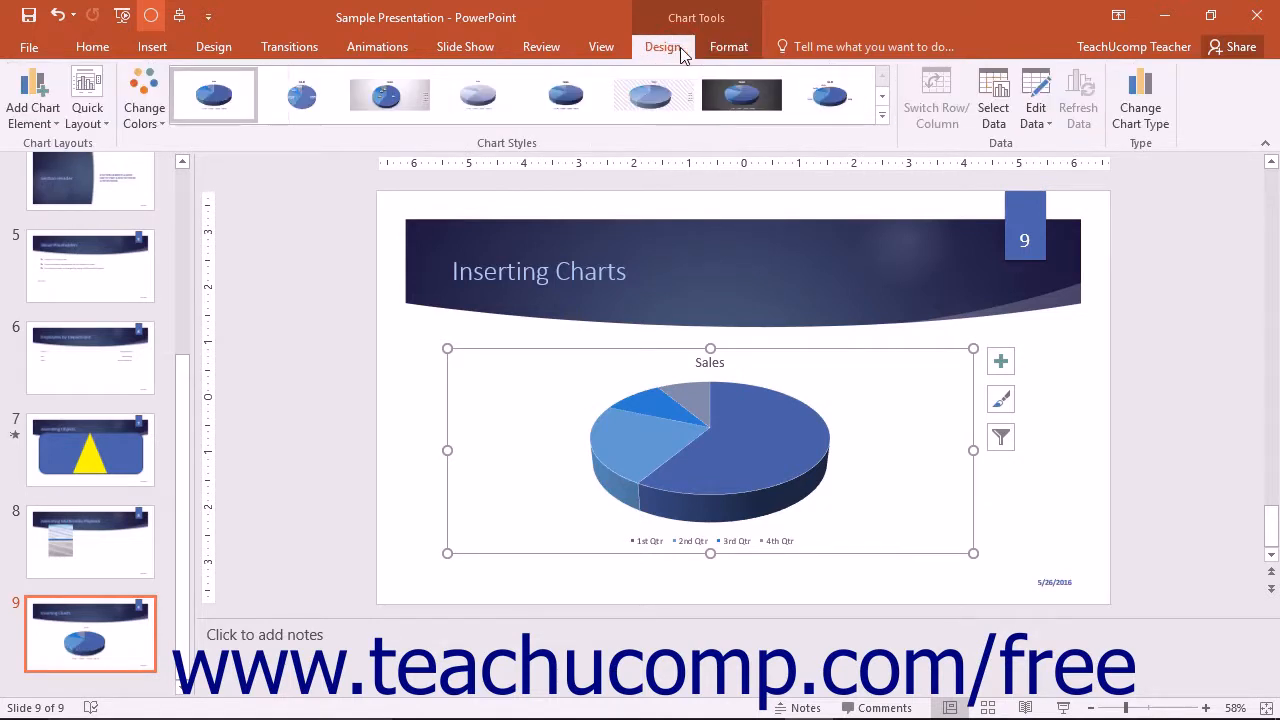
mouse_move(1140, 100)
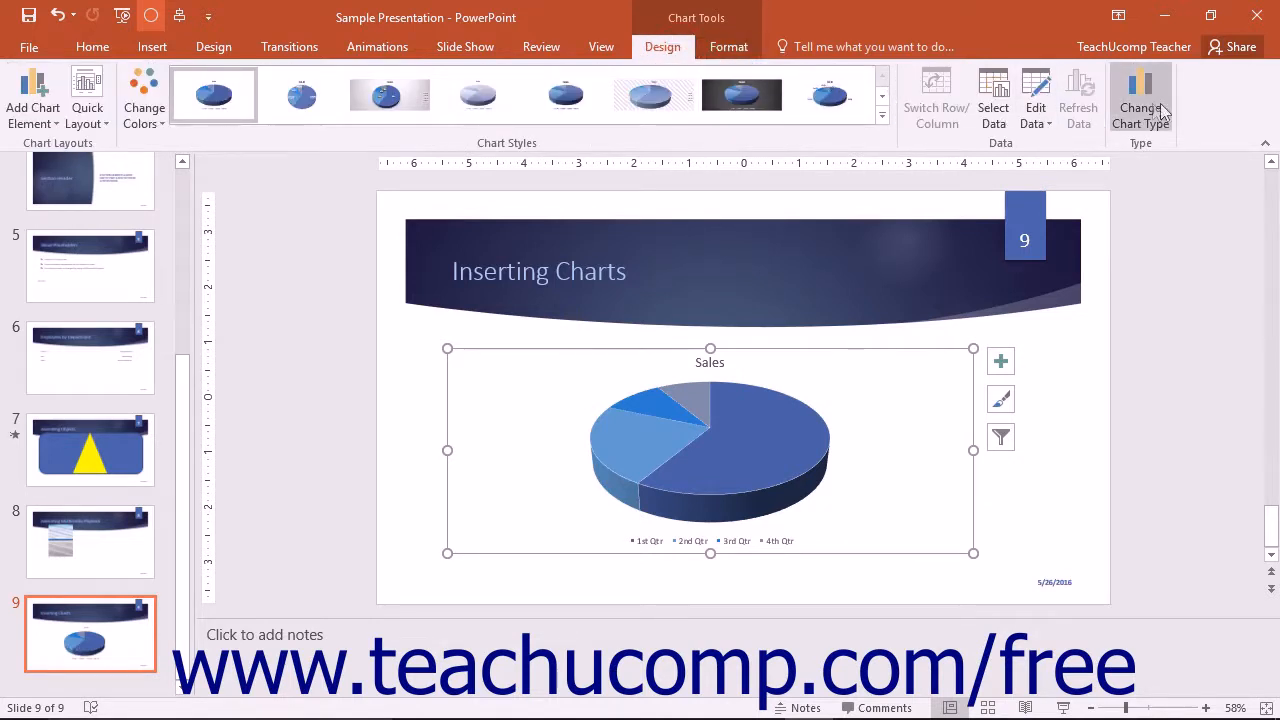
Preview Box & Whisker, Sunburst, Histogram and Waterfall in the Change Chart Type dialog
left_click(1140, 100)
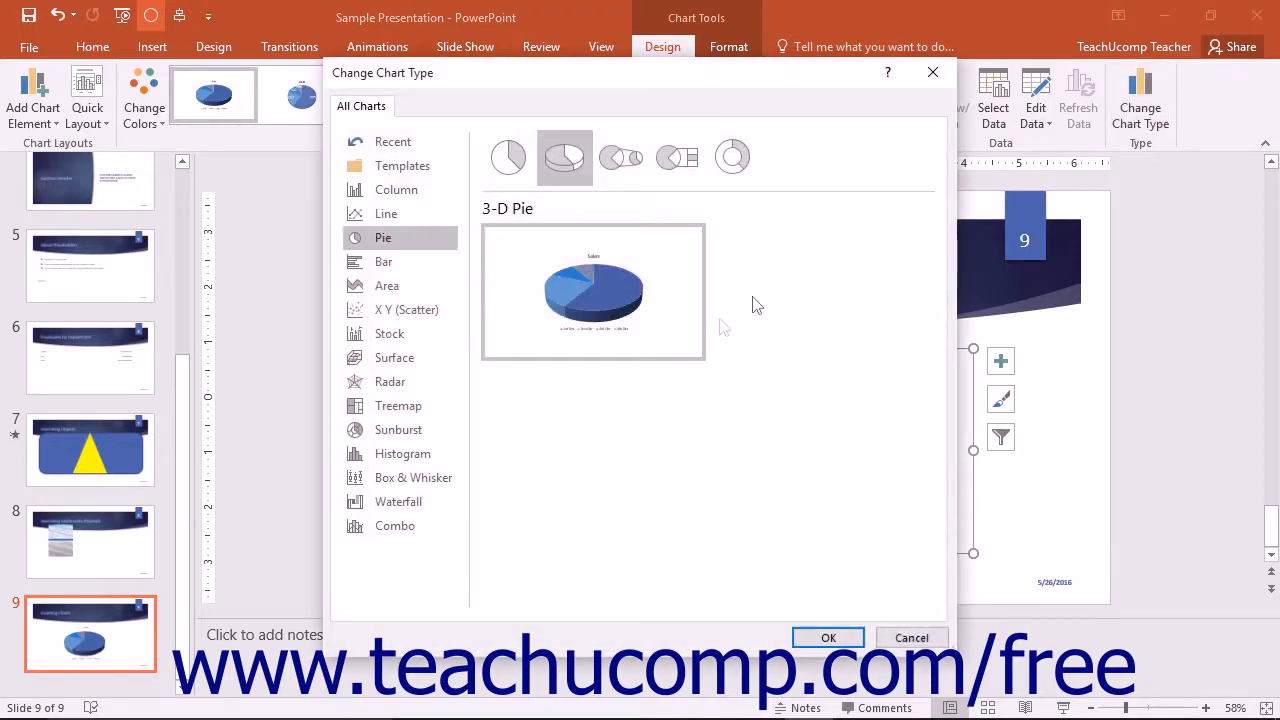
mouse_move(562, 414)
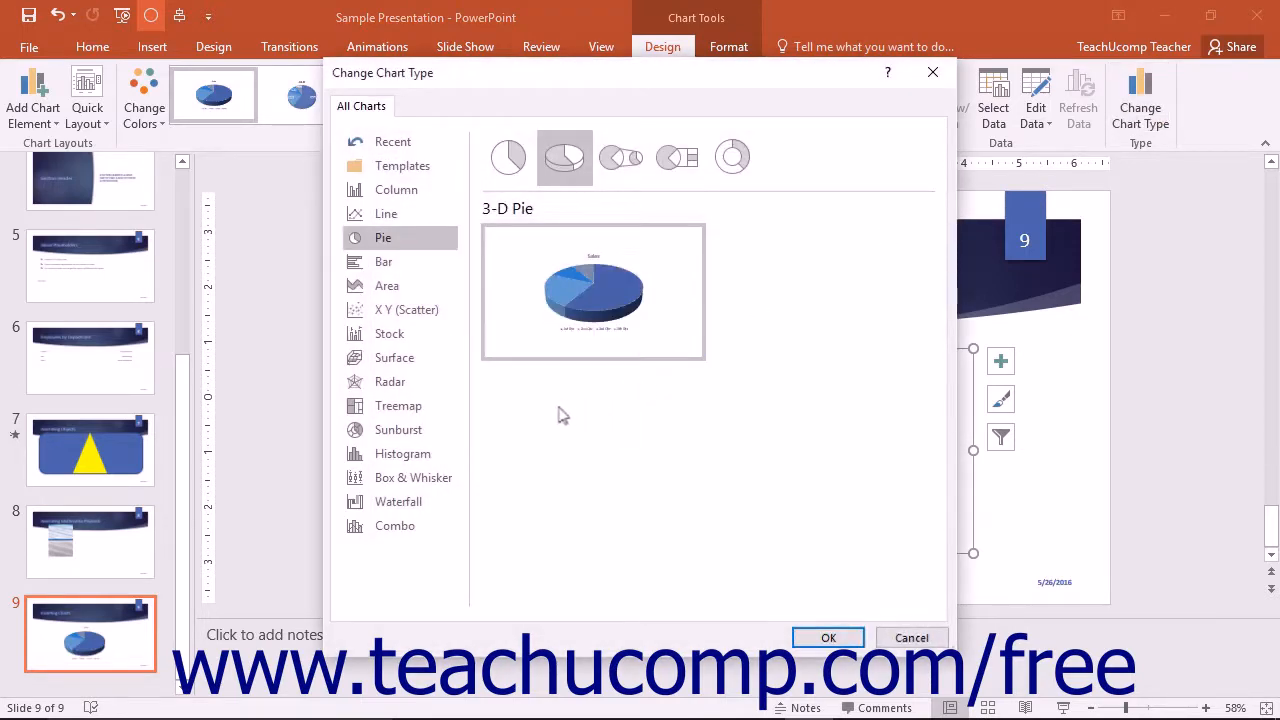
left_click(412, 476)
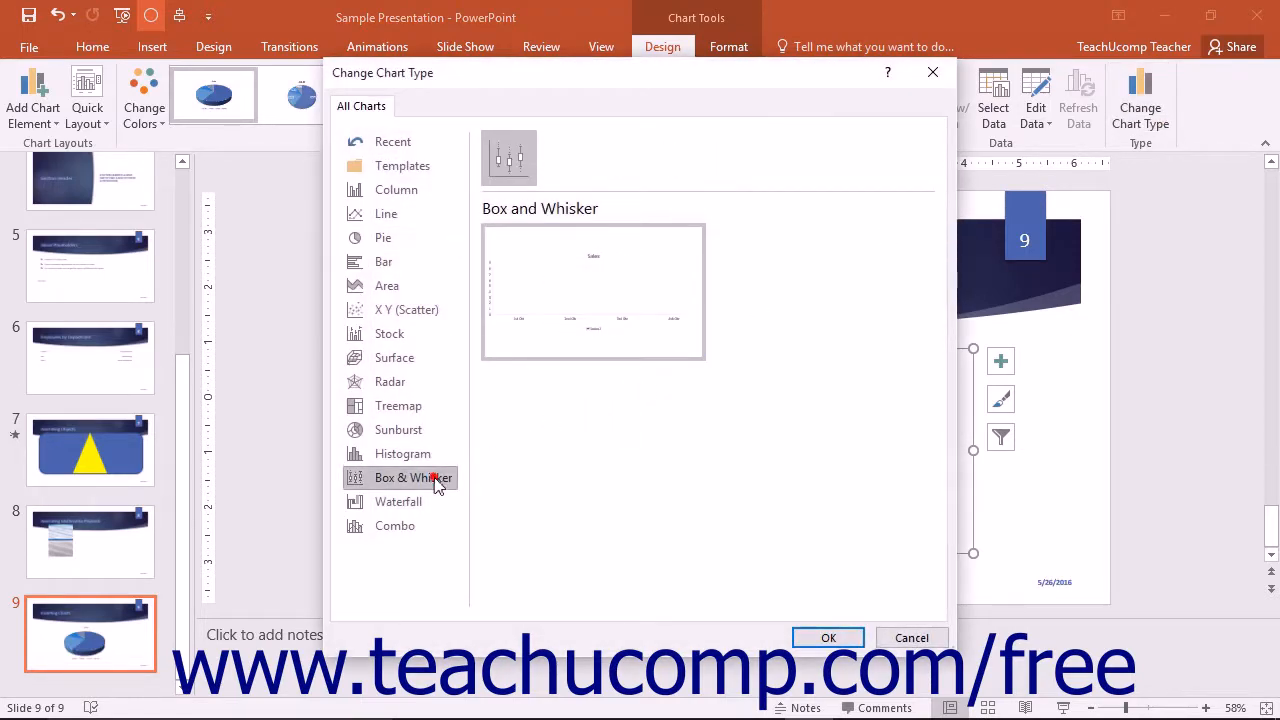
mouse_move(398, 404)
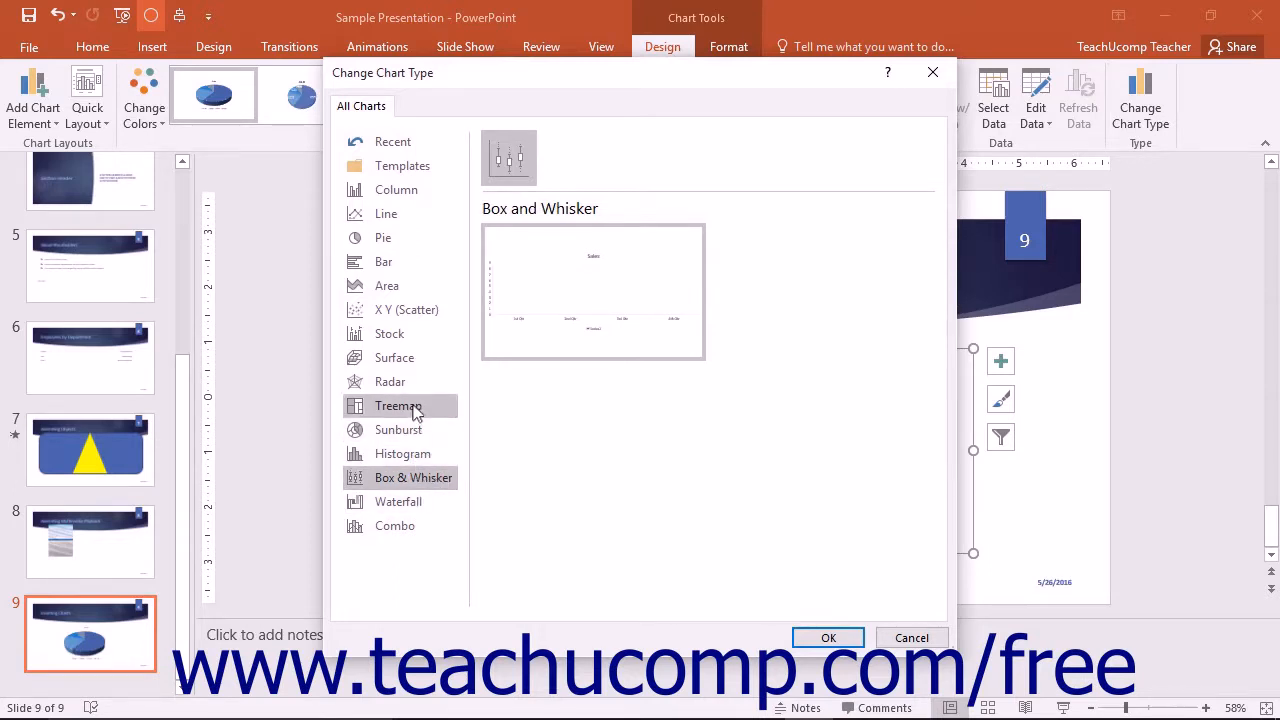
left_click(398, 428)
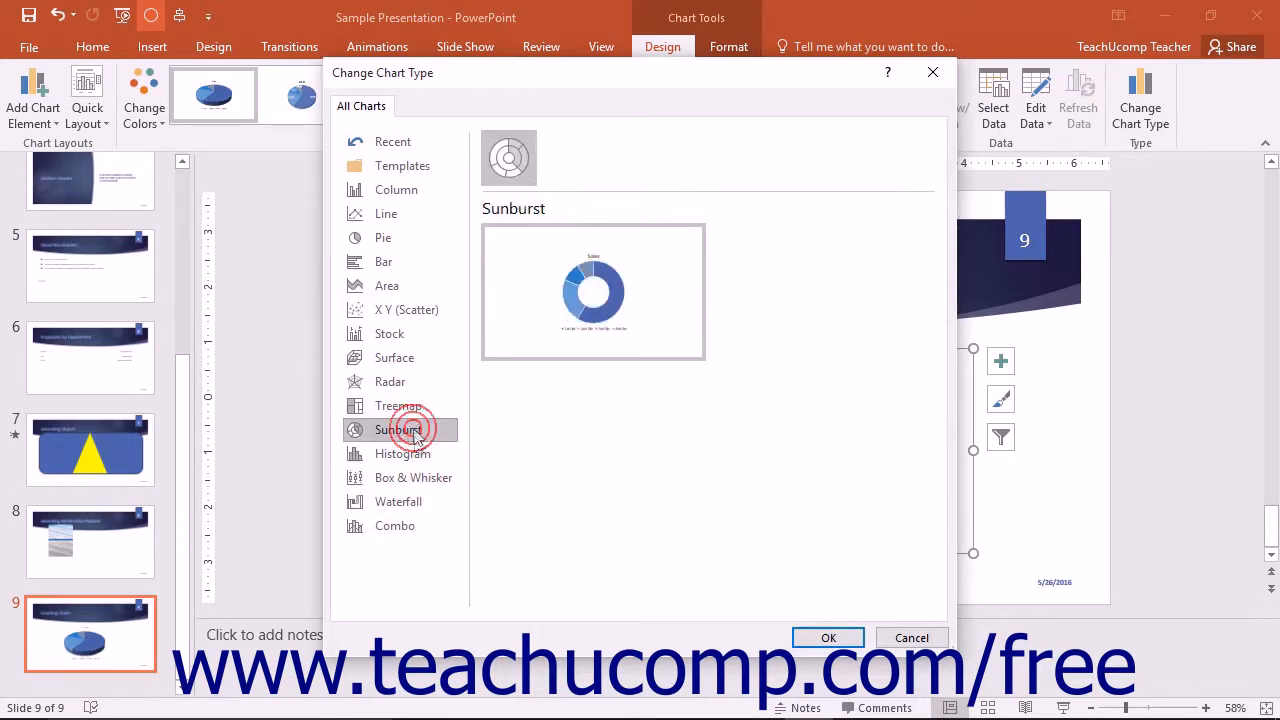
left_click(402, 452)
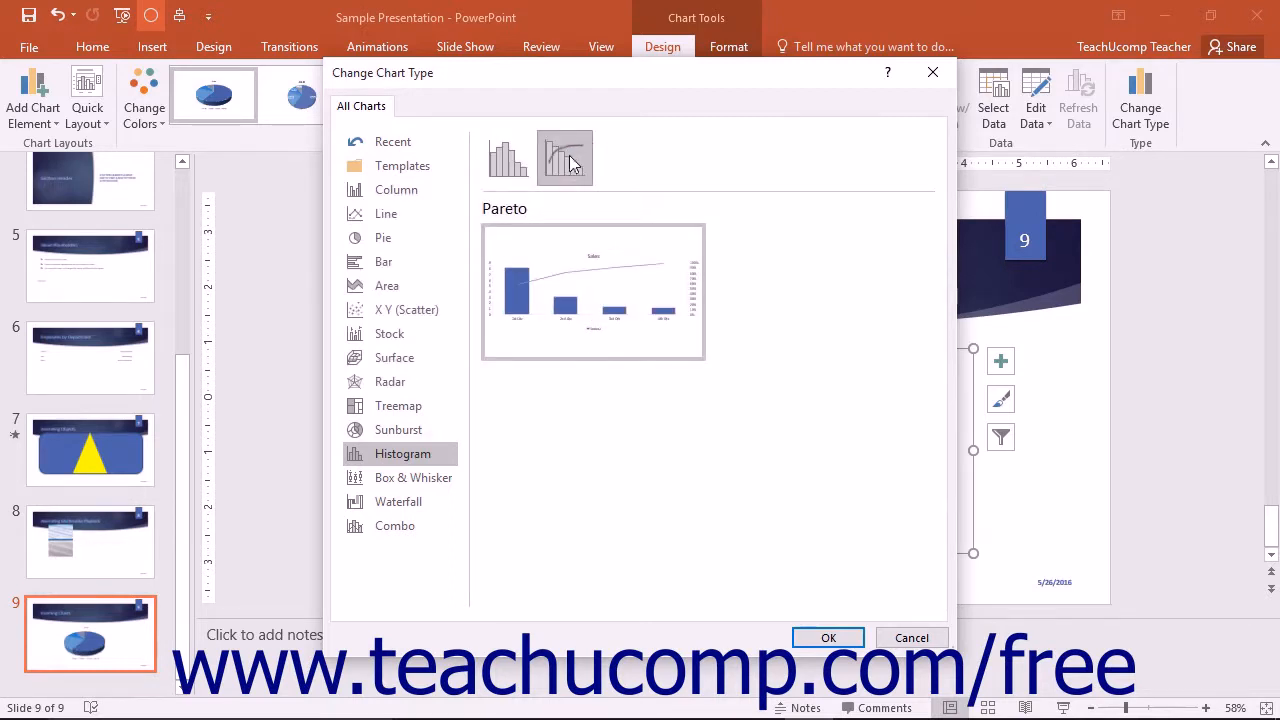
left_click(396, 500)
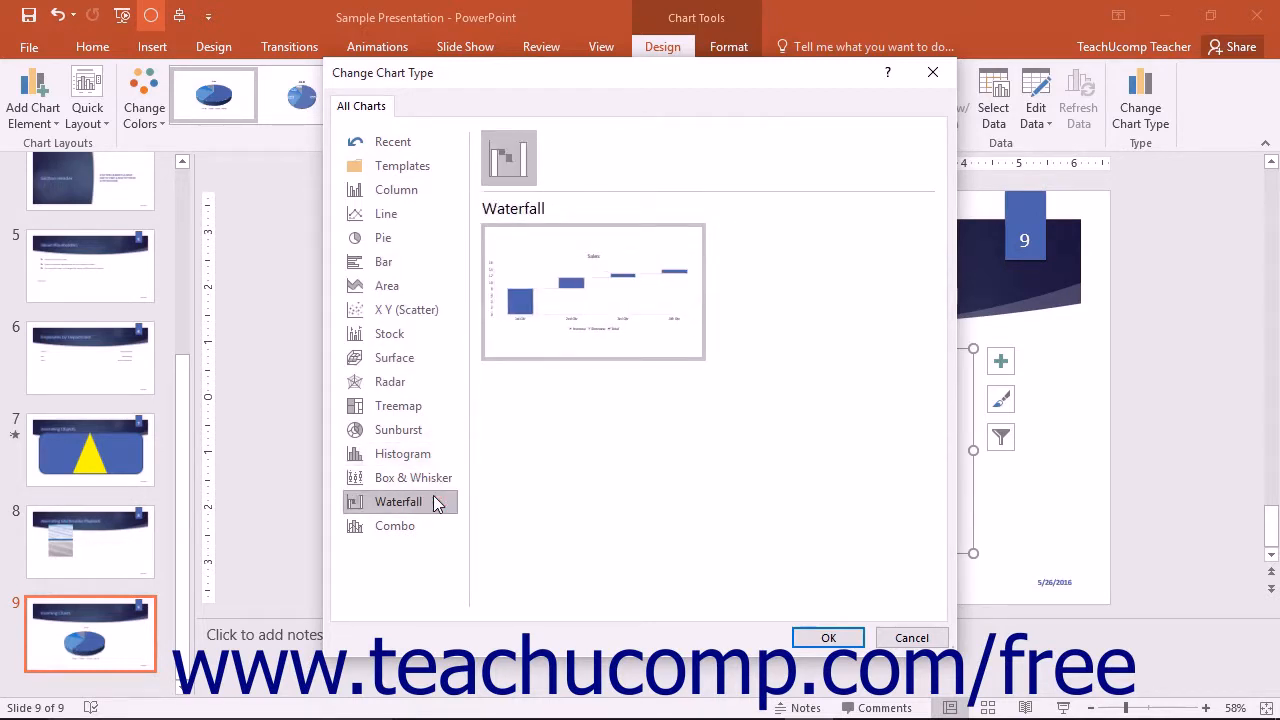